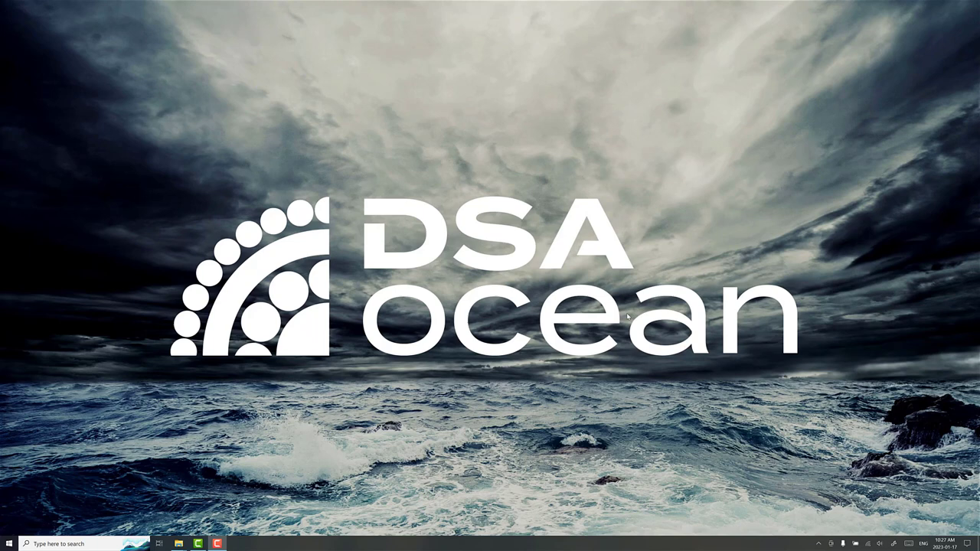
pyautogui.moveTo(253, 392)
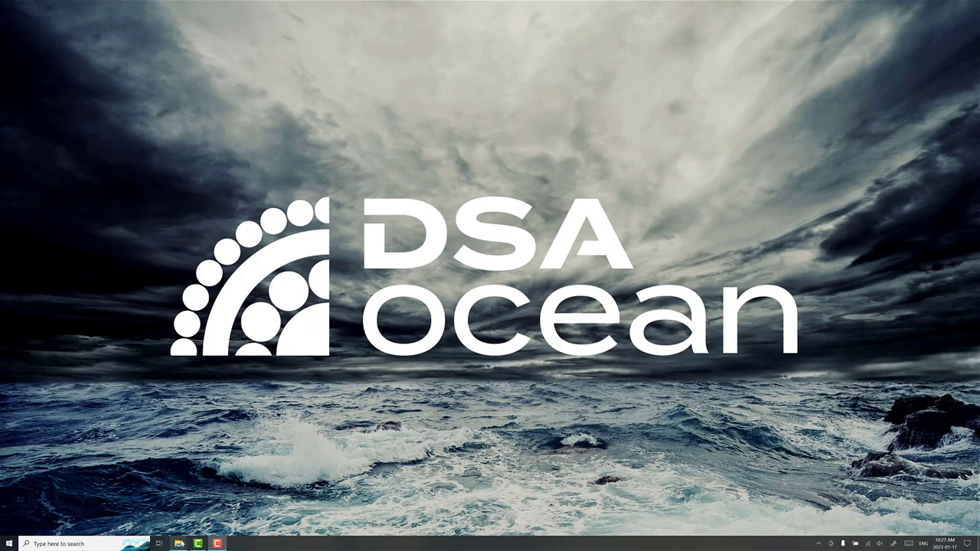
# Bring up File Explorer at the ProteusDS Oceanographic Sample Layout Files folder
pyautogui.click(178, 544)
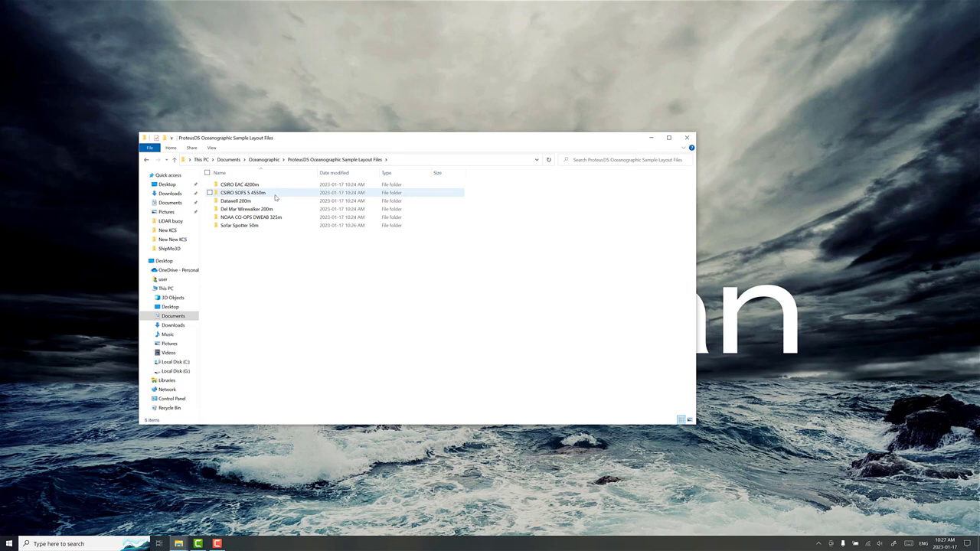
# Open the Datawell 200m folder's template mooring PDA file in Oceanographic Designer
pyautogui.doubleClick(235, 200)
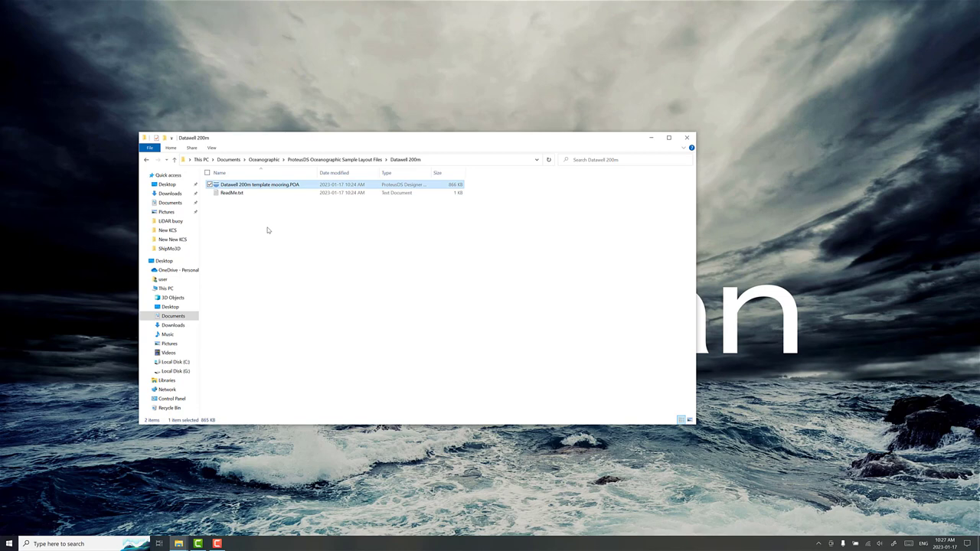
pyautogui.doubleClick(258, 184)
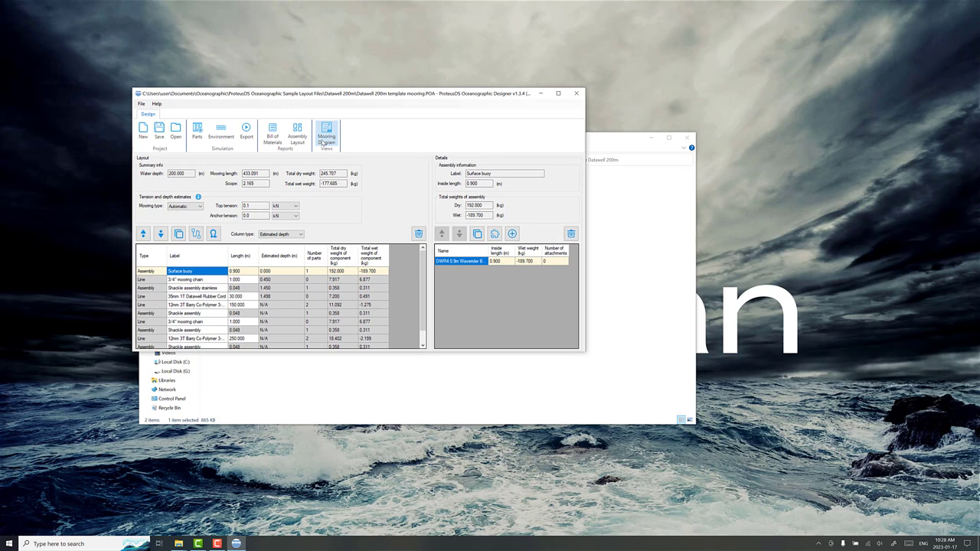
pyautogui.click(326, 131)
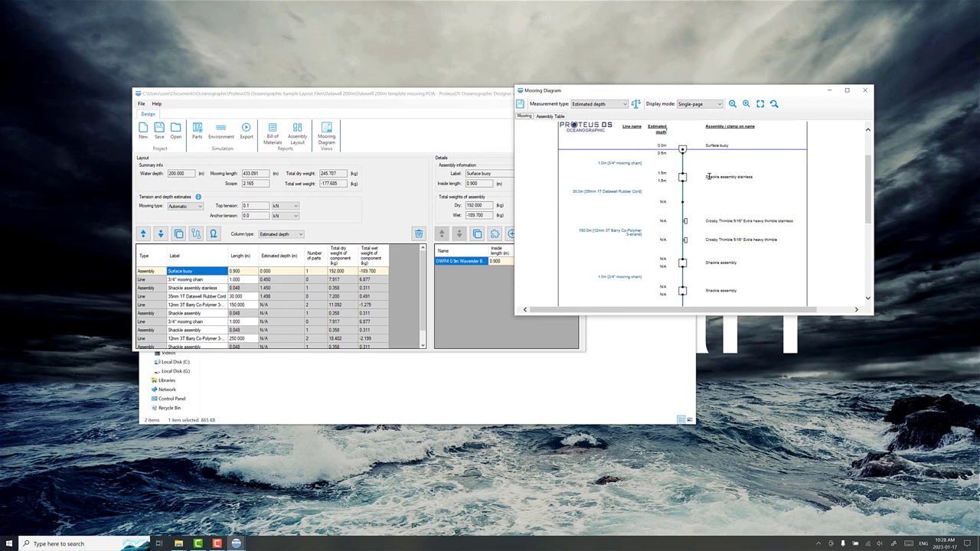
pyautogui.scroll(-3)
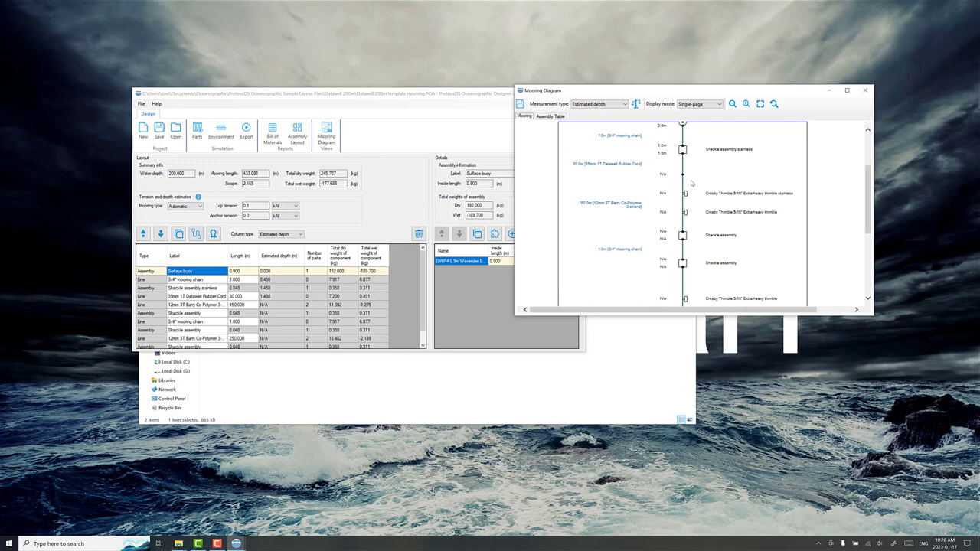
pyautogui.scroll(-3)
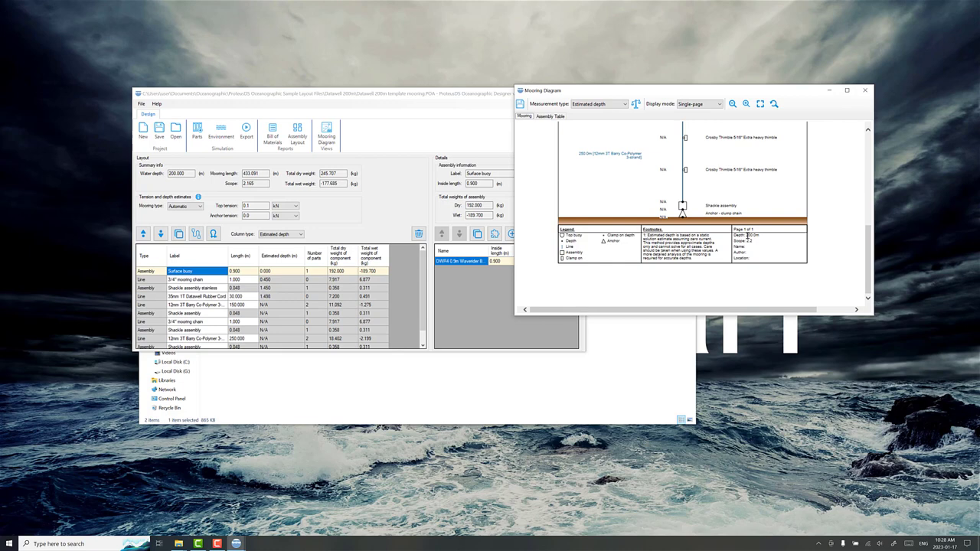
pyautogui.click(221, 132)
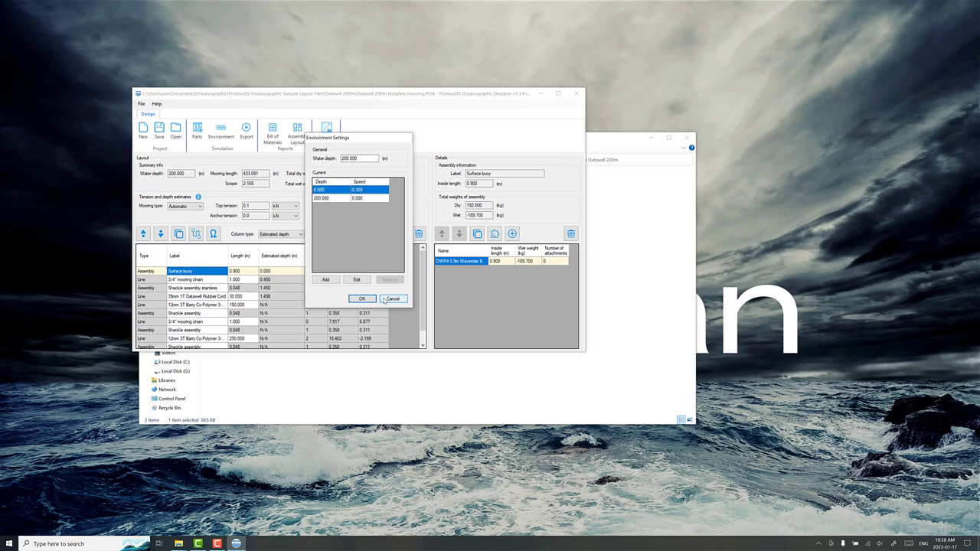
# Dismiss the reviewed Environment settings and bring up Export Mooring for Analysis
pyautogui.click(361, 299)
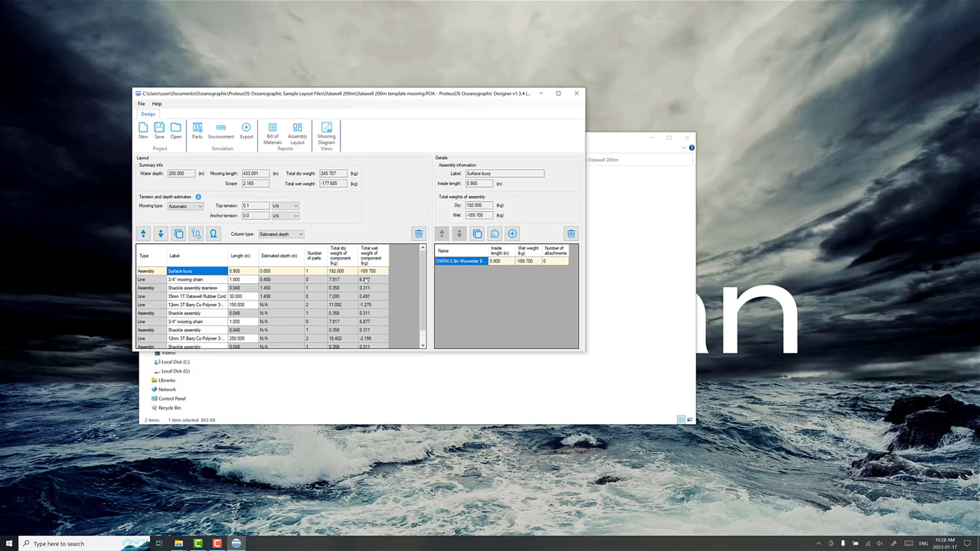
pyautogui.moveTo(340, 116)
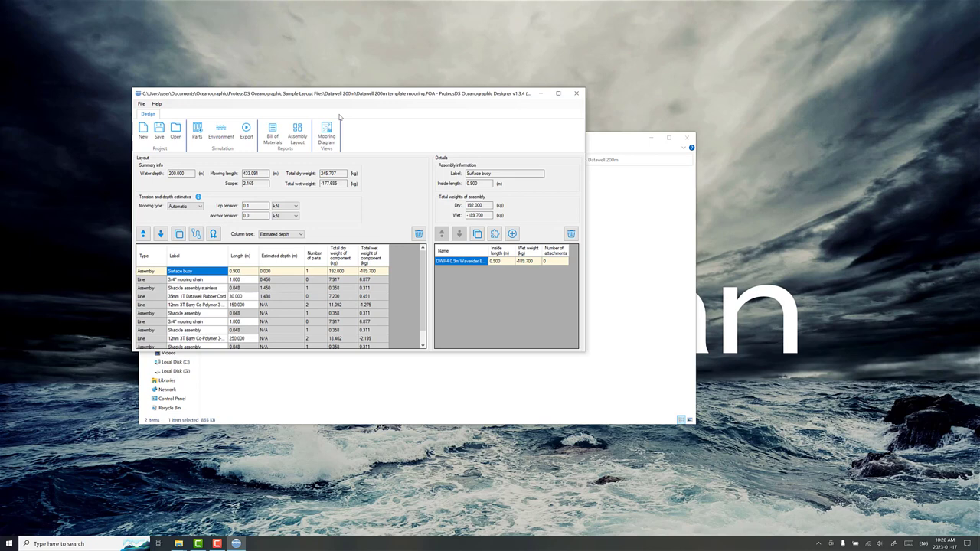
pyautogui.click(246, 130)
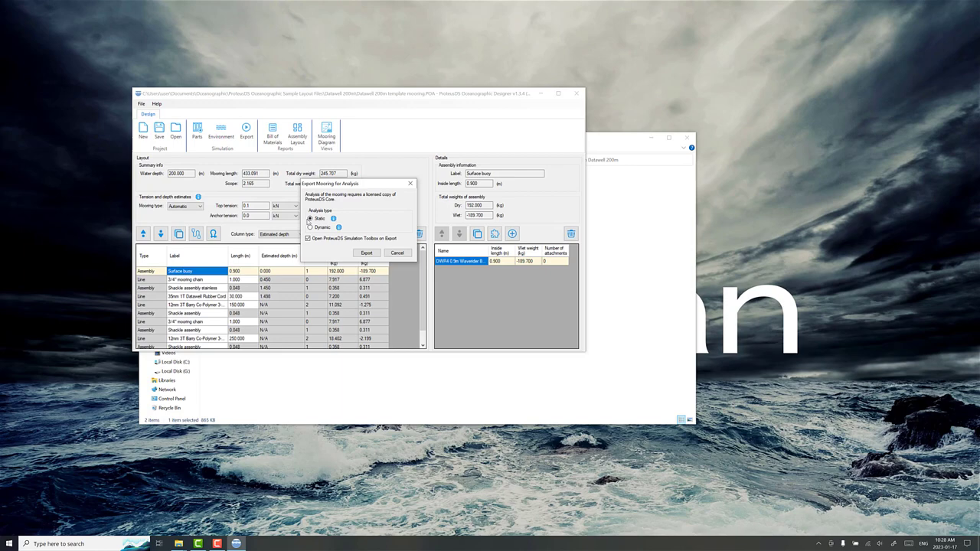
# Export the mooring as a static analysis and open it in the Simulation Toolbox
pyautogui.click(368, 253)
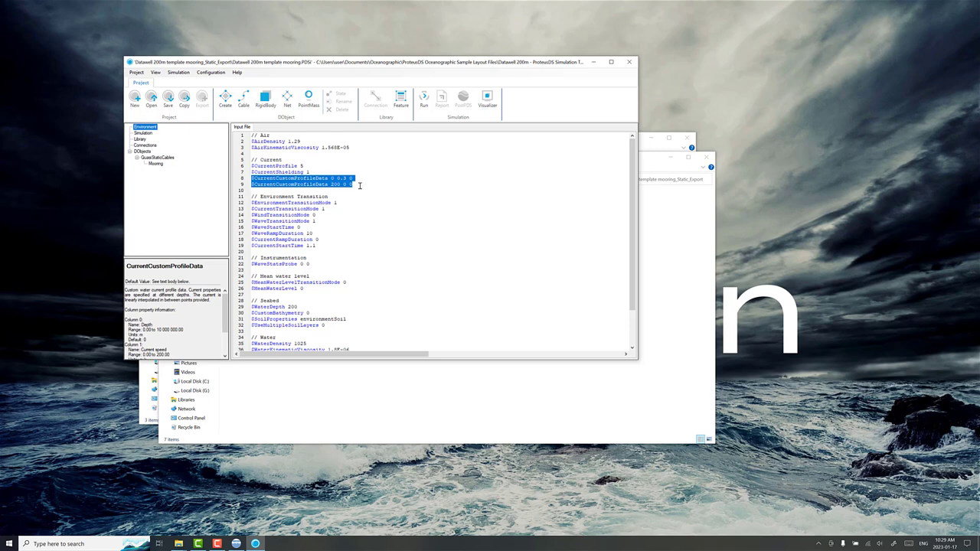
# Review the Mooring DObject's connections and preview the mooring line in the 3D ViewPort
pyautogui.click(156, 162)
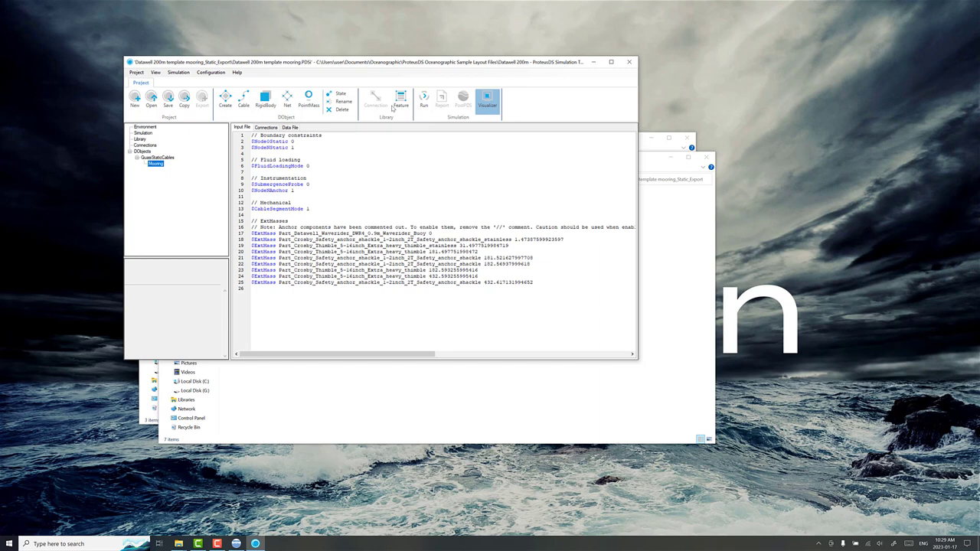
pyautogui.click(487, 100)
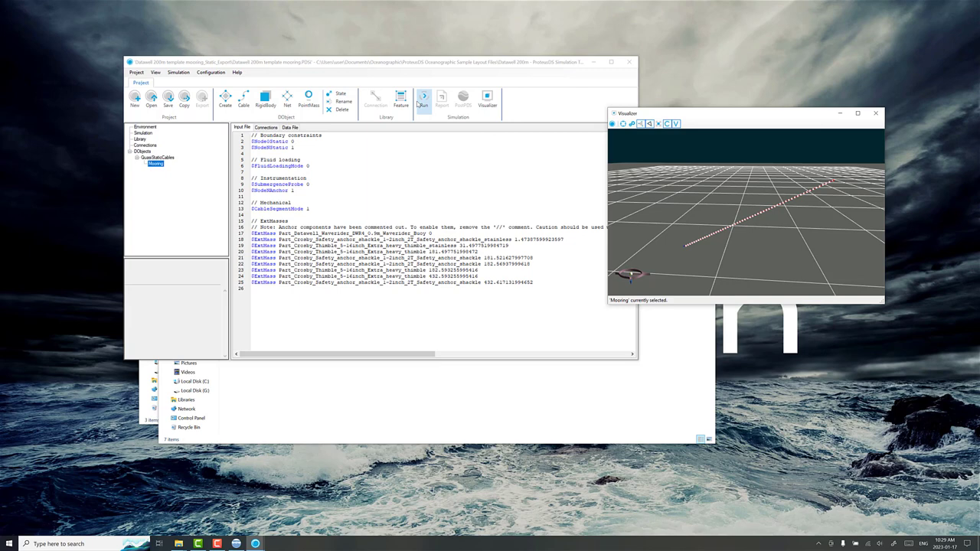
# Run the static mooring simulation, reviewing the environment settings while it completes
pyautogui.click(422, 98)
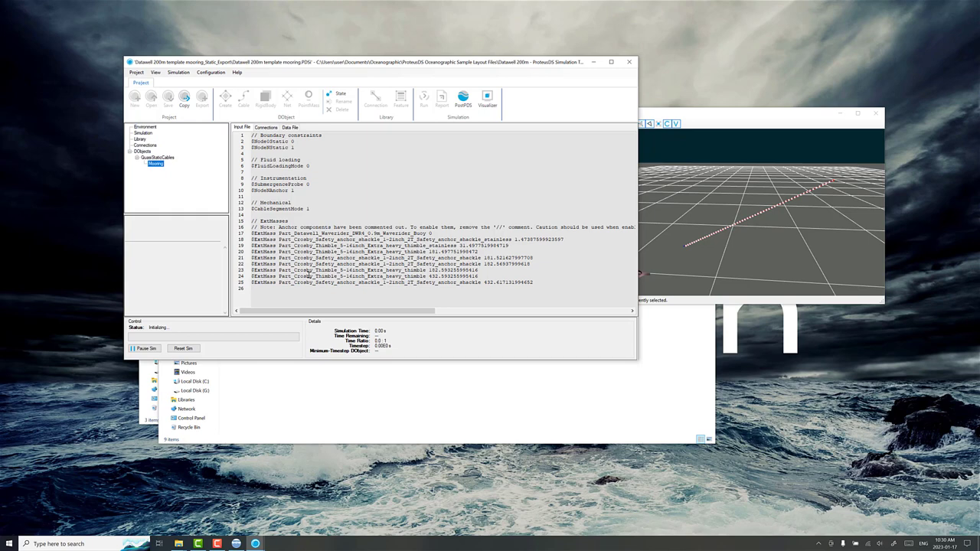
pyautogui.moveTo(692, 251)
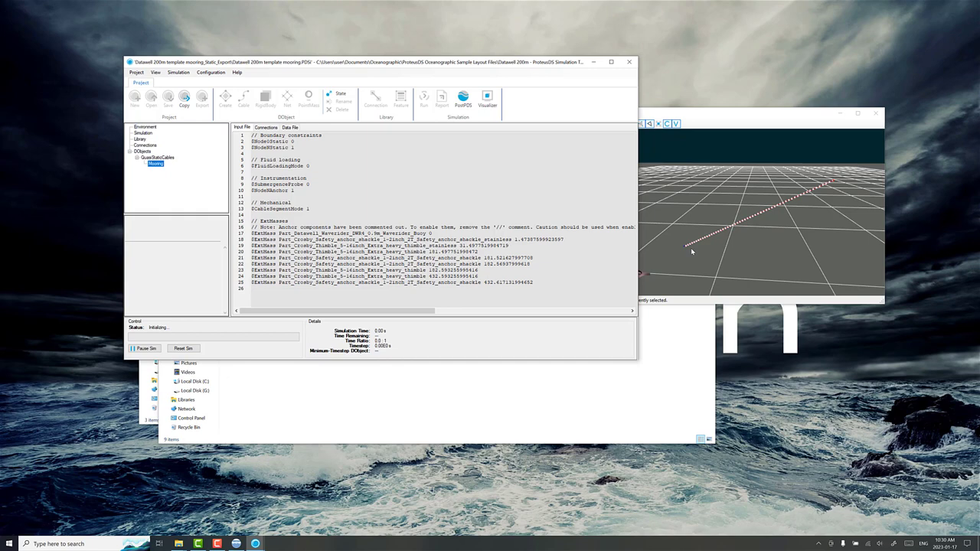
pyautogui.moveTo(703, 243)
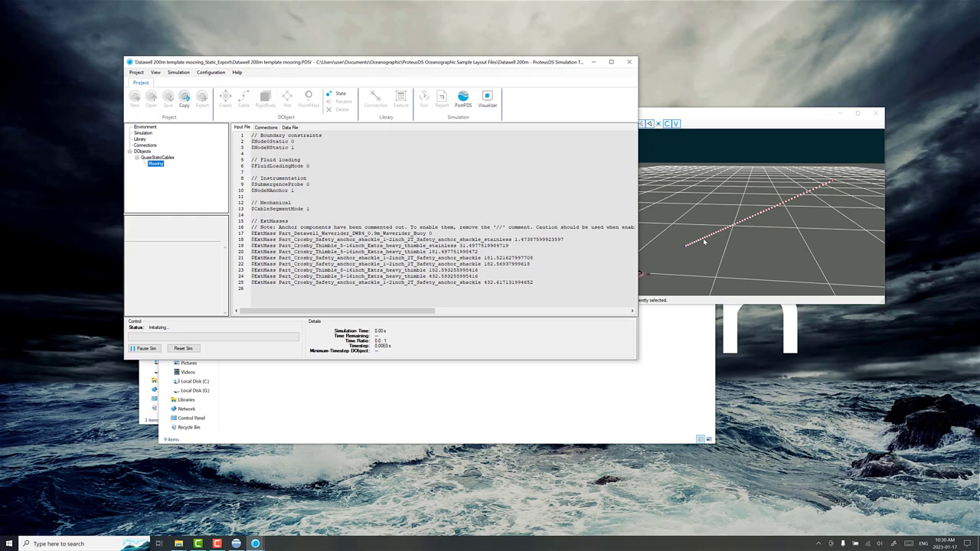
pyautogui.moveTo(349, 181)
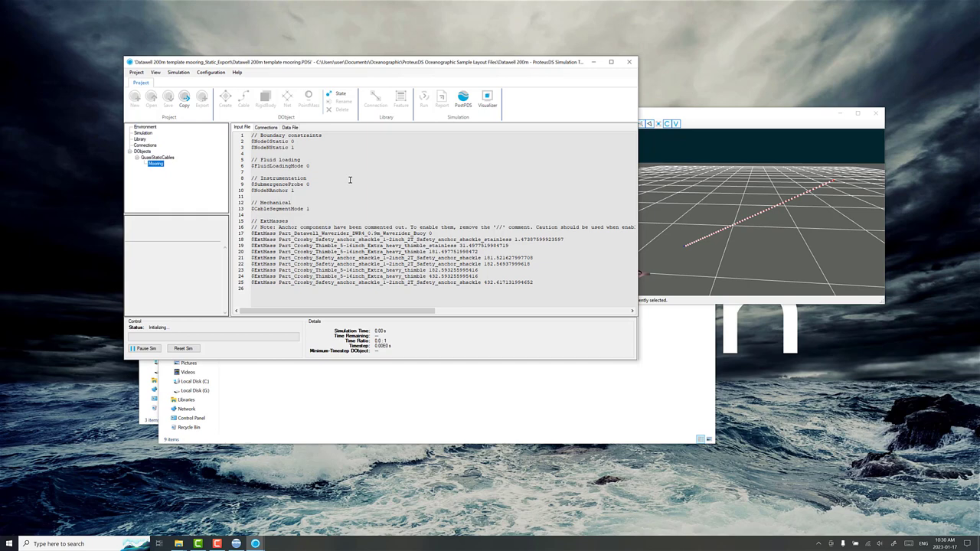
pyautogui.click(144, 125)
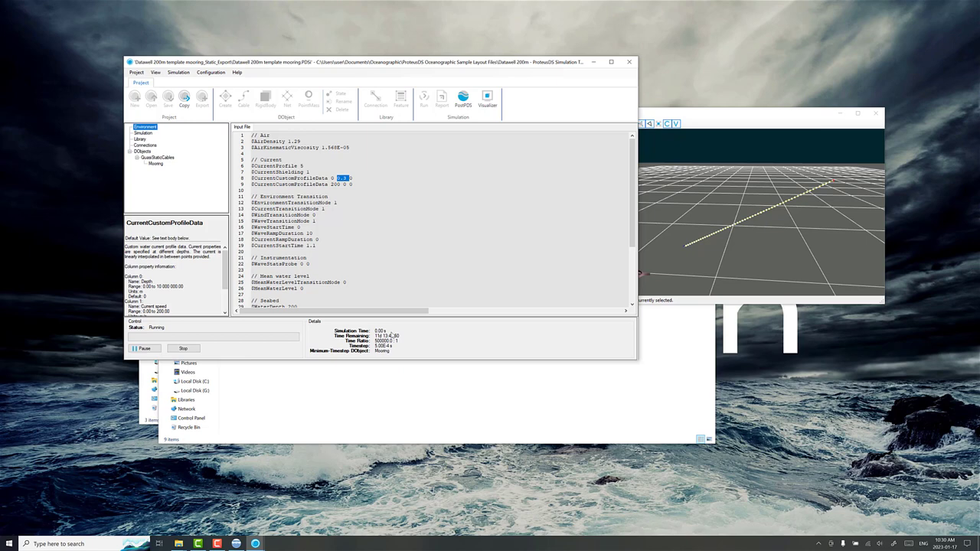
pyautogui.moveTo(383, 384)
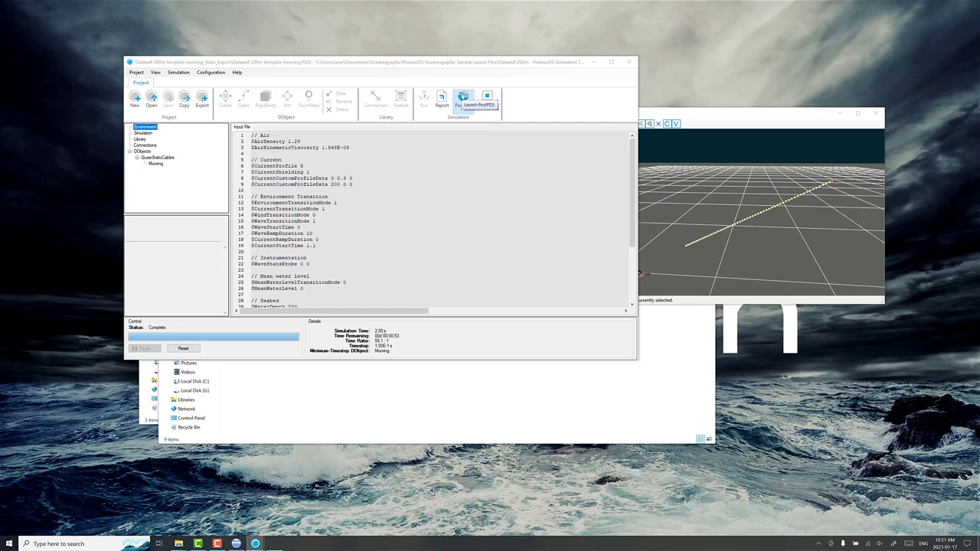
# Load the results in PostPDS and orbit the camera across the ocean scene toward the mooring
pyautogui.click(457, 101)
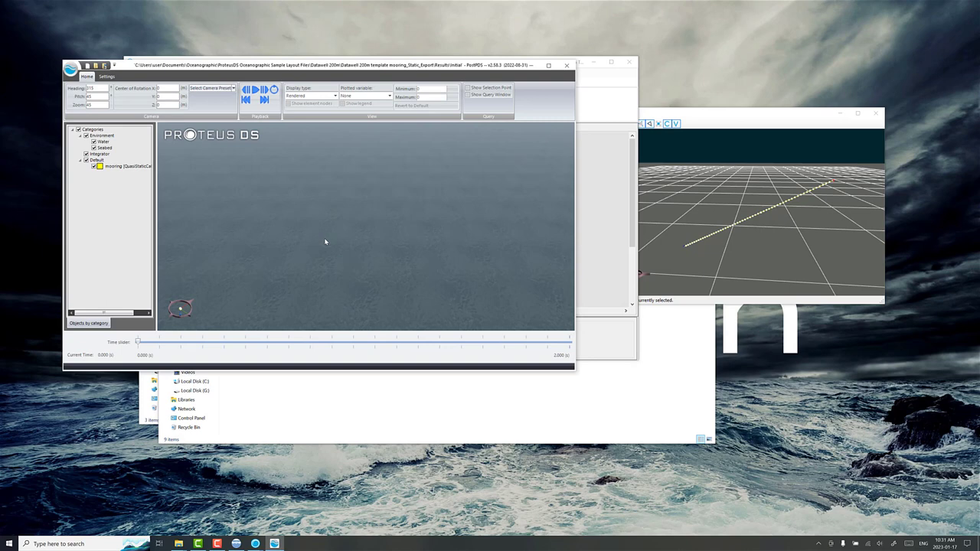
pyautogui.moveTo(324, 244); pyautogui.dragTo(378, 248)
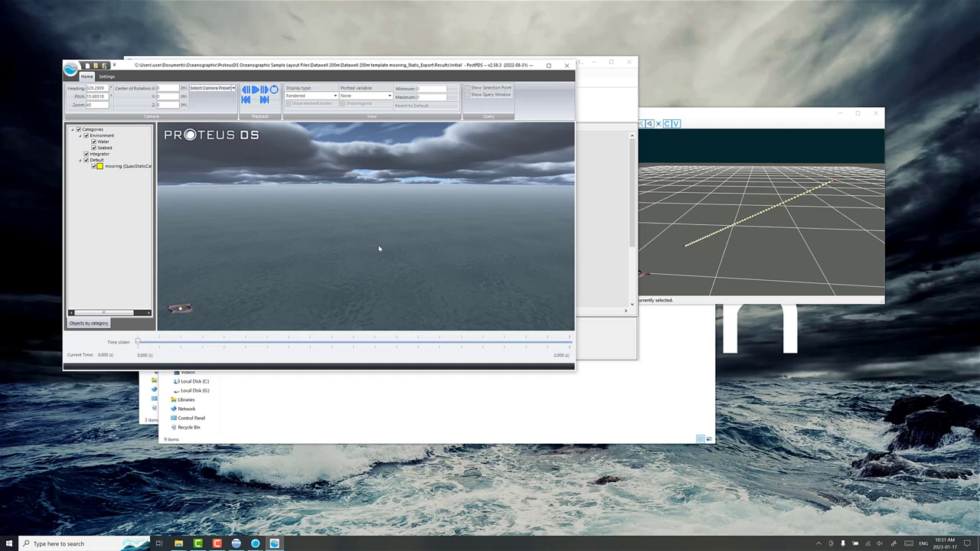
pyautogui.moveTo(380, 248); pyautogui.dragTo(271, 214)
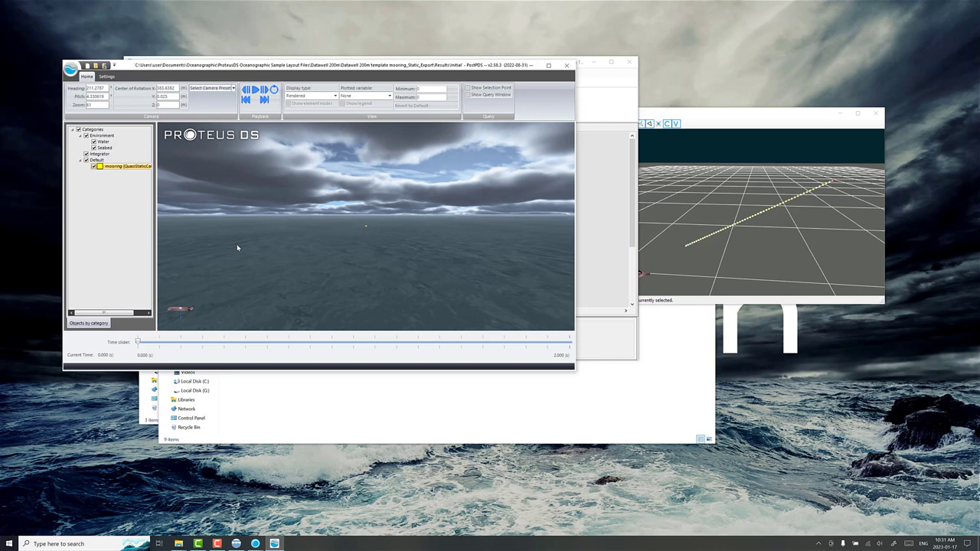
pyautogui.click(334, 95)
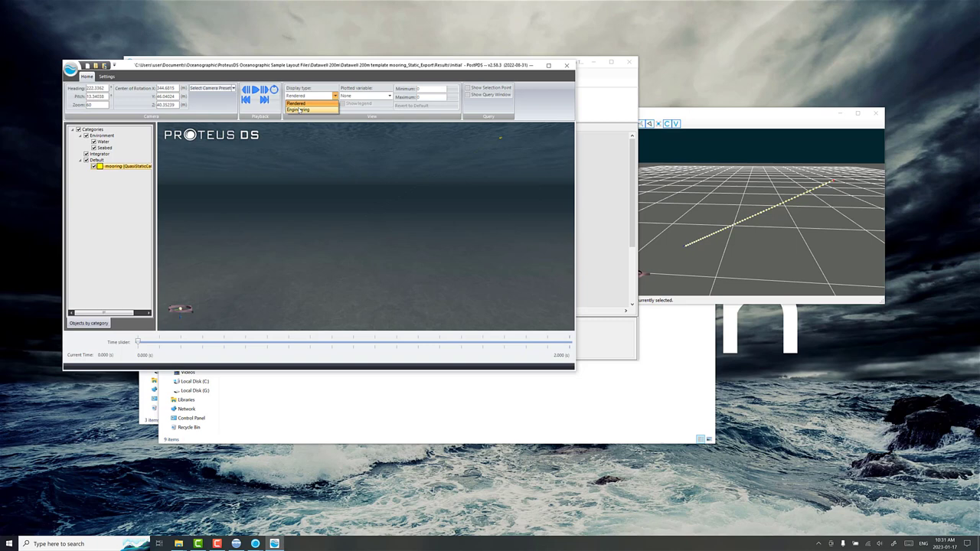
# Switch to the Engineering display to see the line's curved static shape, then return Home
pyautogui.click(298, 111)
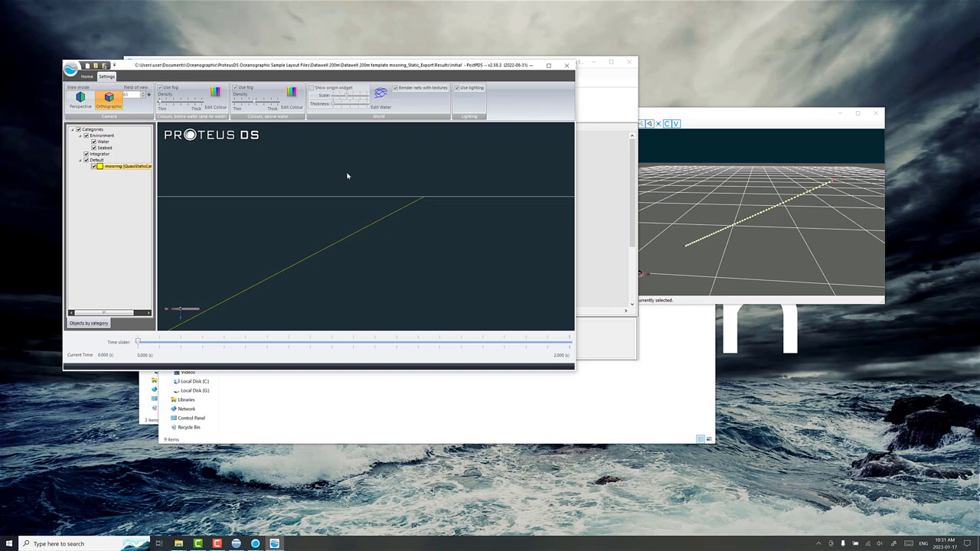
pyautogui.click(85, 77)
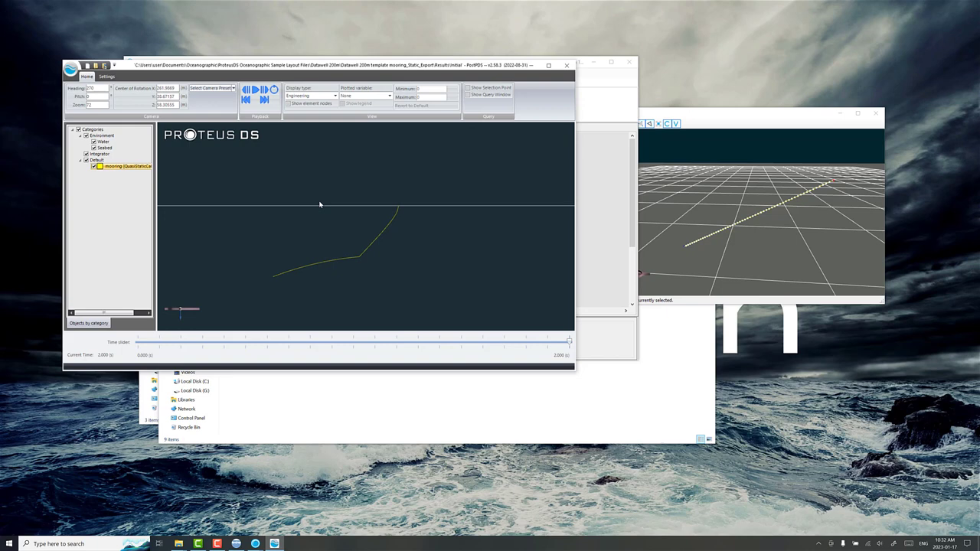
pyautogui.moveTo(362, 268)
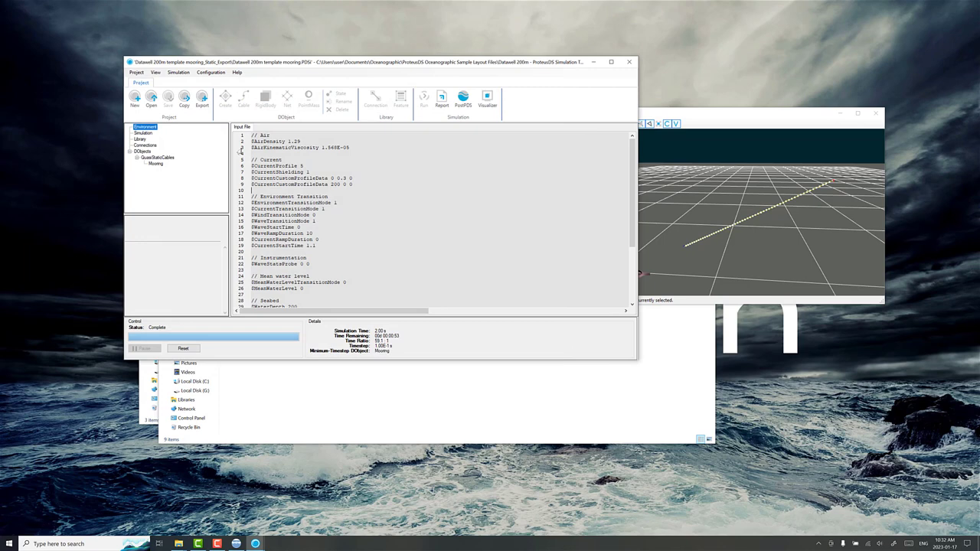
# Check a wind setting's description, then start exporting the model as a new project
pyautogui.click(283, 214)
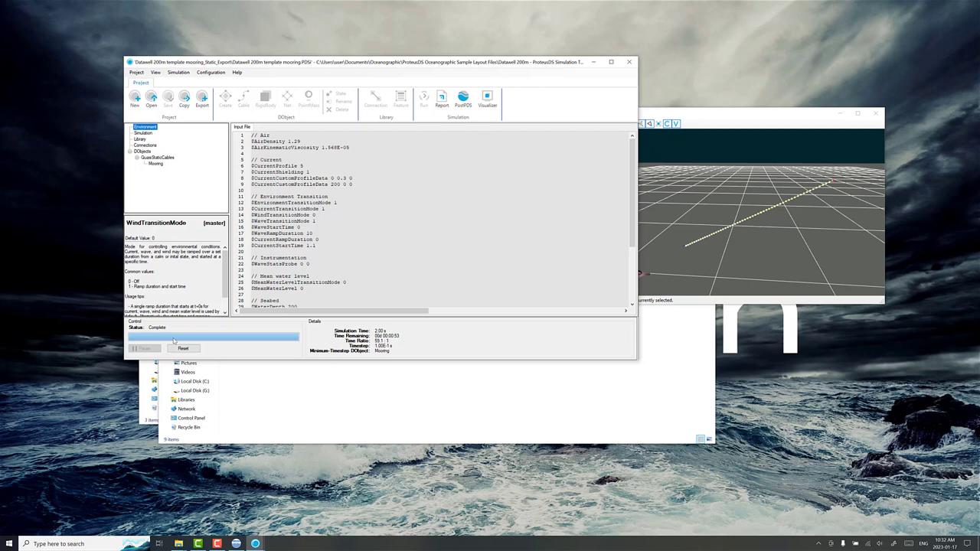
pyautogui.click(321, 246)
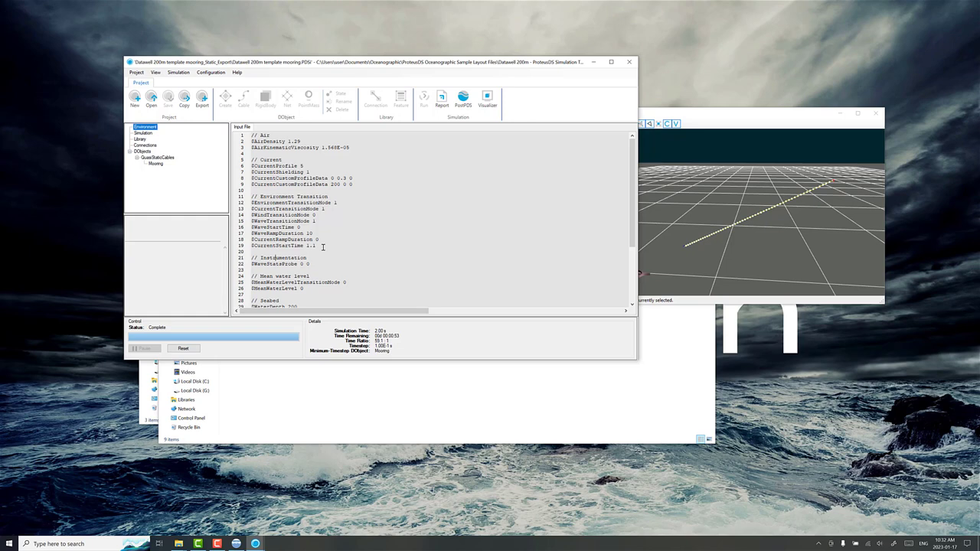
pyautogui.moveTo(202, 98)
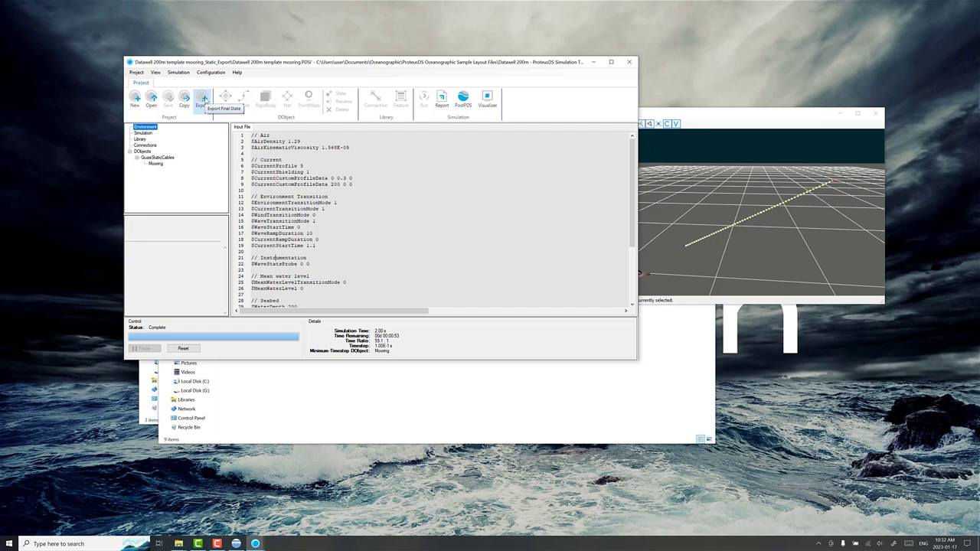
pyautogui.click(202, 98)
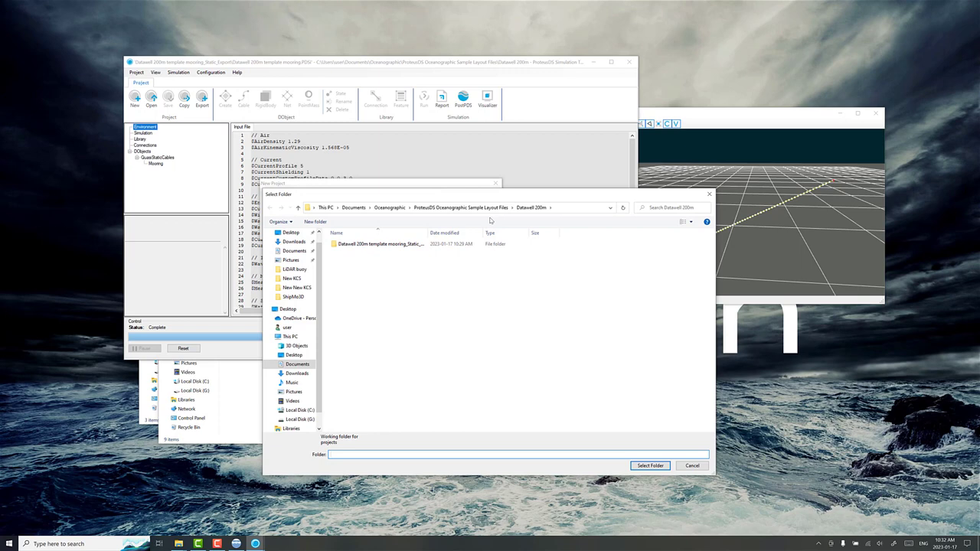
# Save the new Dynamic project in the Datawell 200m folder and open it in a new window
pyautogui.click(649, 465)
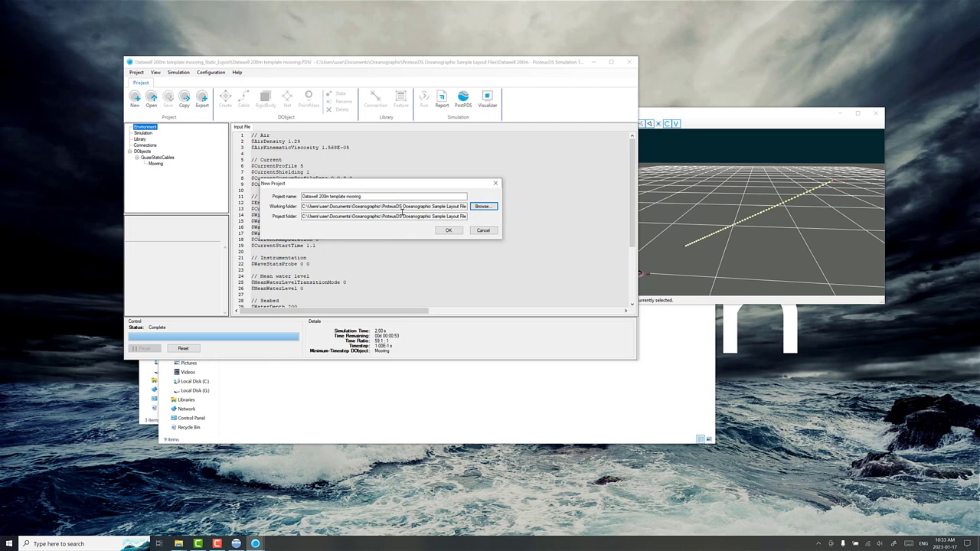
pyautogui.click(448, 230)
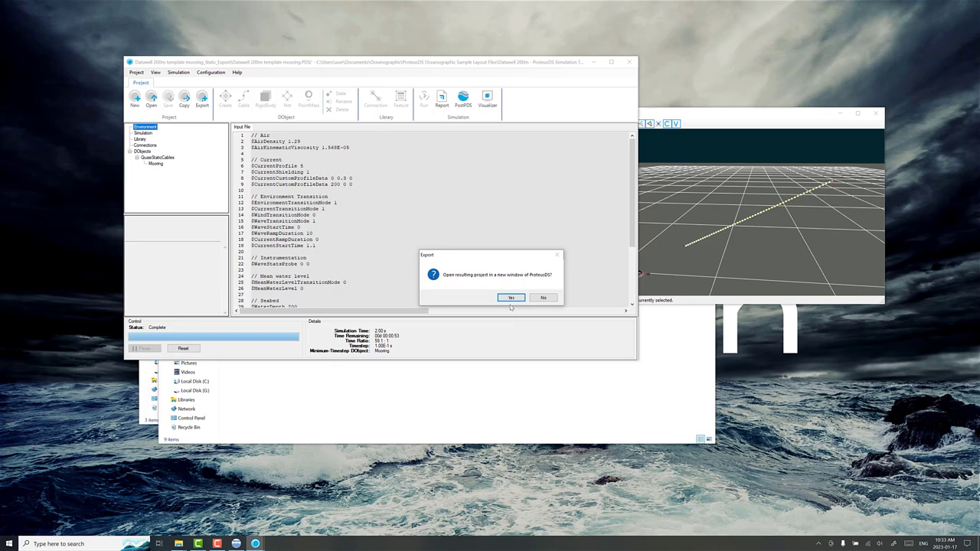
pyautogui.click(511, 298)
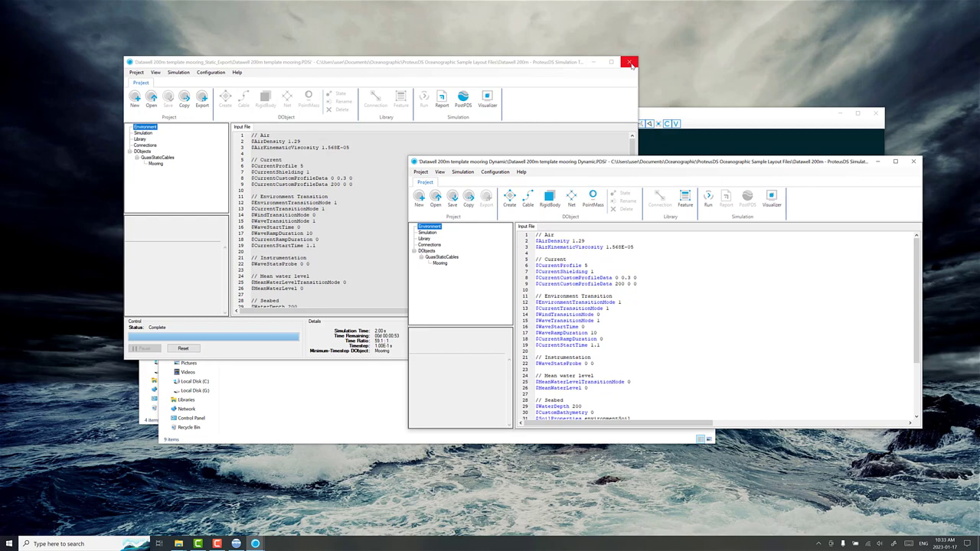
# Close the original static project window and select the Mooring object in the Dynamic project
pyautogui.click(630, 61)
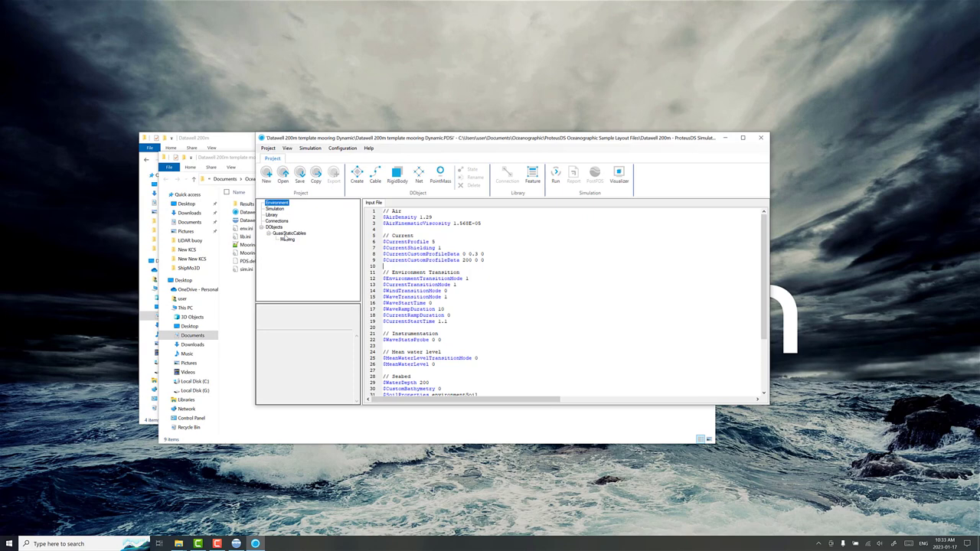
pyautogui.click(343, 147)
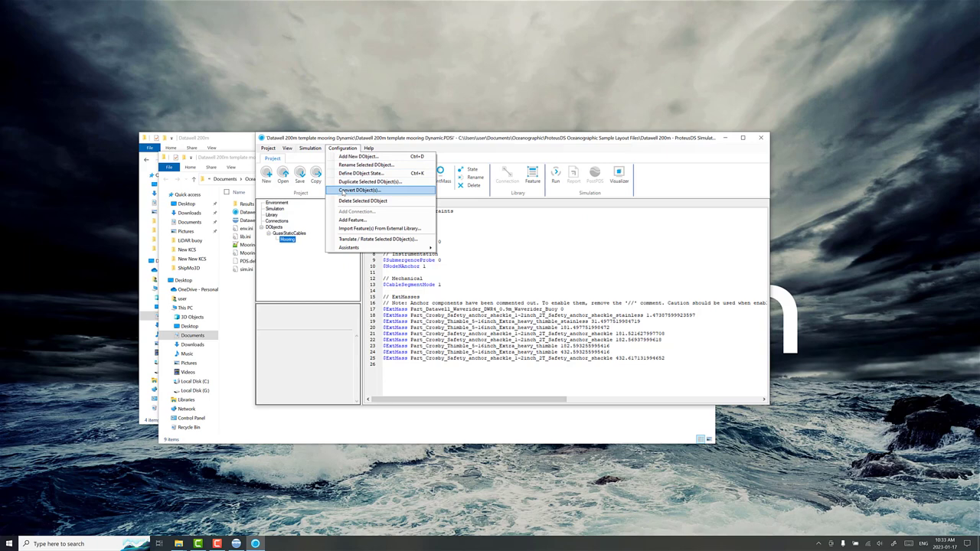
# Convert the Mooring object to the Cable type via Configuration > Convert DObject
pyautogui.click(358, 190)
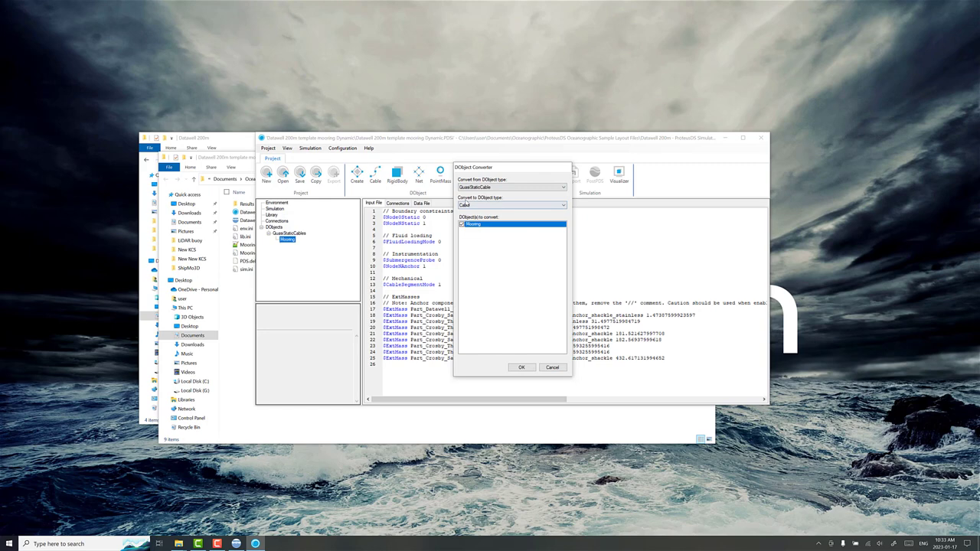
pyautogui.click(521, 368)
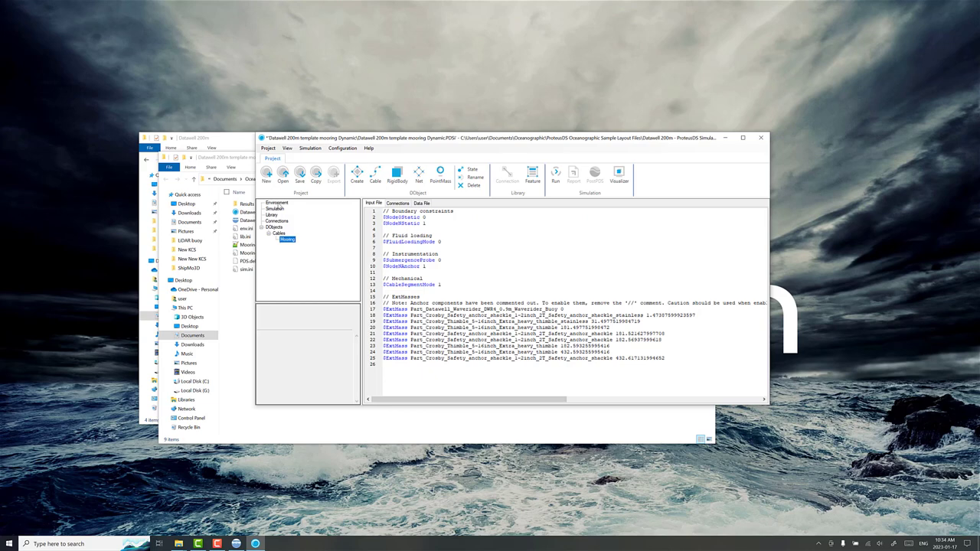
pyautogui.click(276, 202)
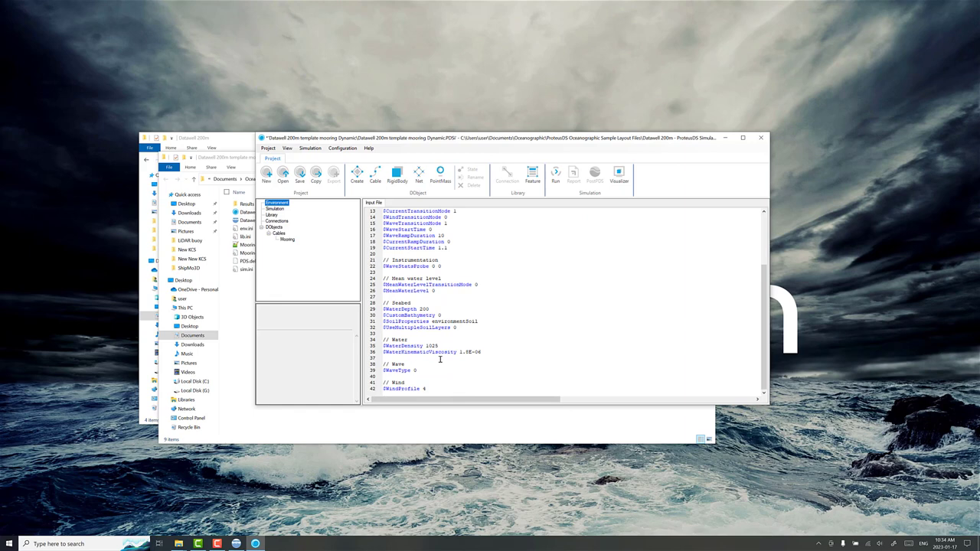
# Edit the Waves section of the environment input file to define an irregular wave spectrum
pyautogui.click(413, 371)
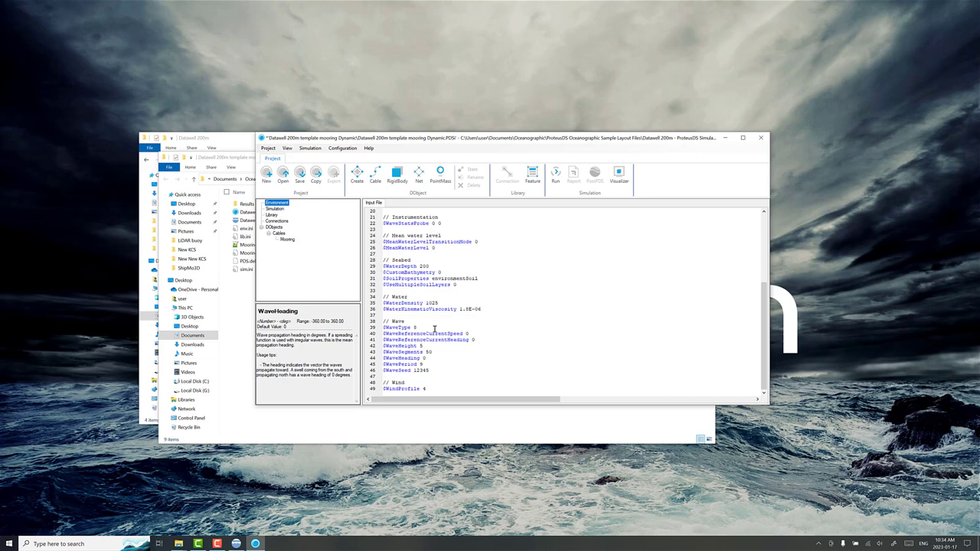
# Set the simulation output interval to 0.4, then return to the environment wave settings
pyautogui.click(276, 208)
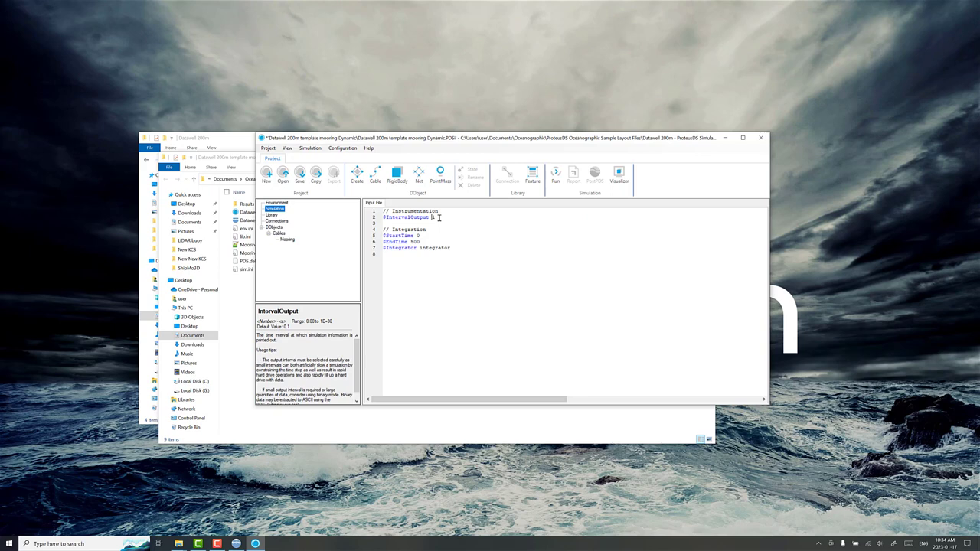
pyautogui.write('0.4')
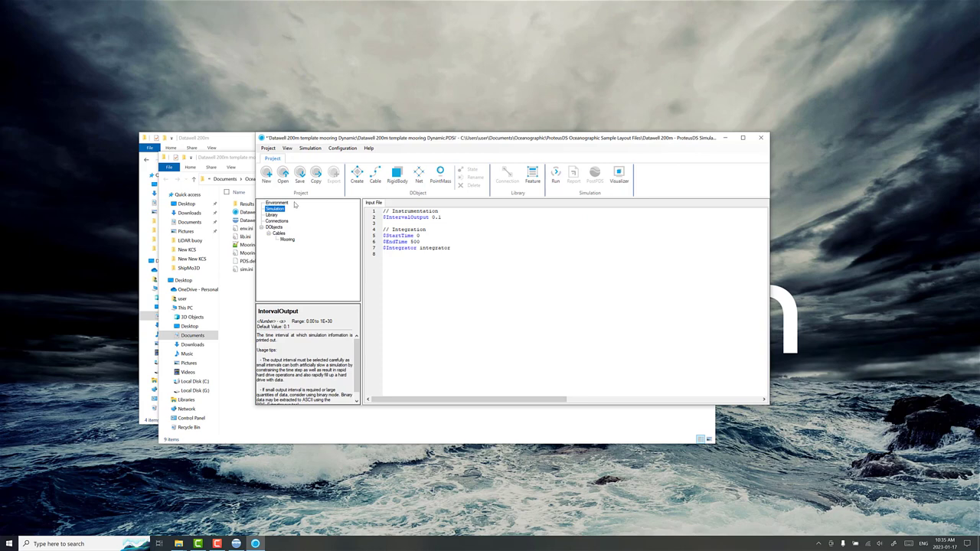
pyautogui.click(275, 202)
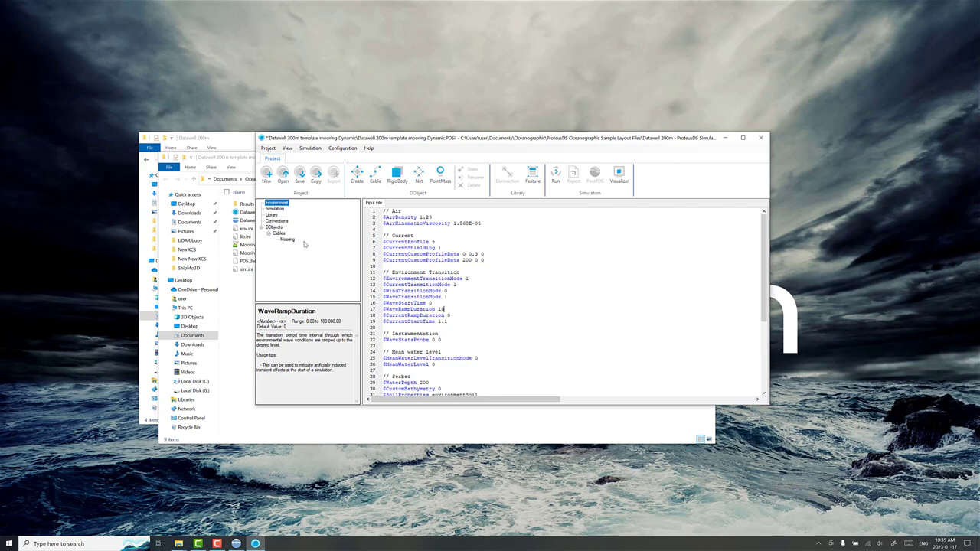
pyautogui.moveTo(556, 174)
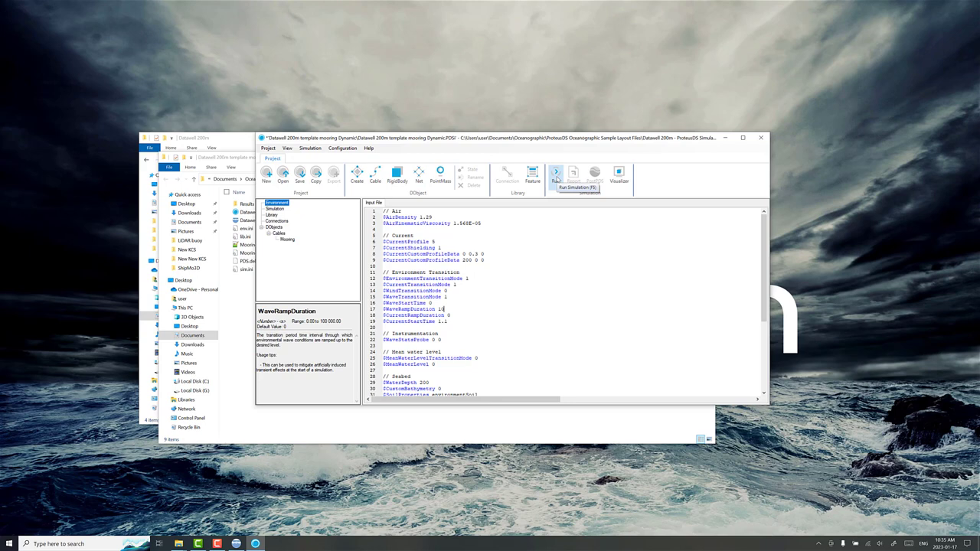
# Run the dynamic mooring simulation until its status reports Complete
pyautogui.click(554, 175)
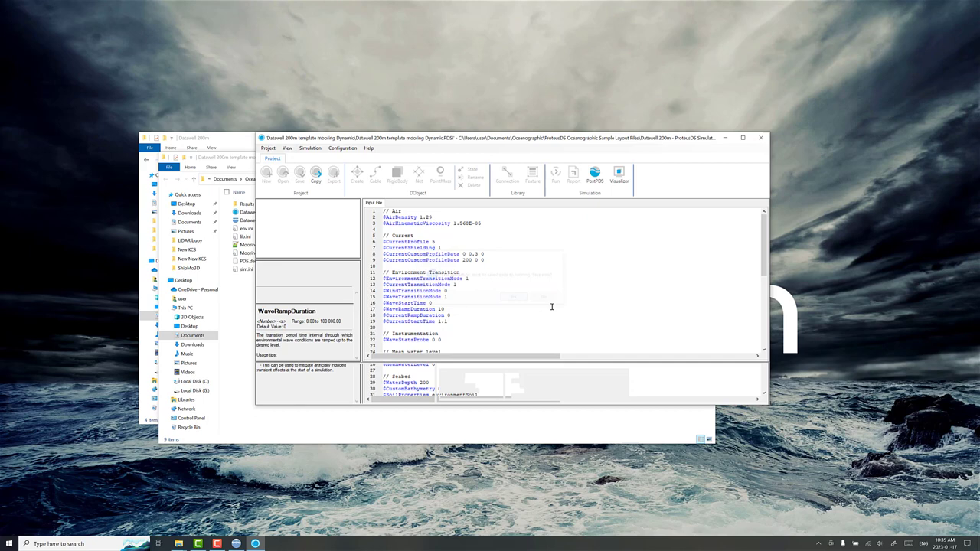
pyautogui.click(555, 174)
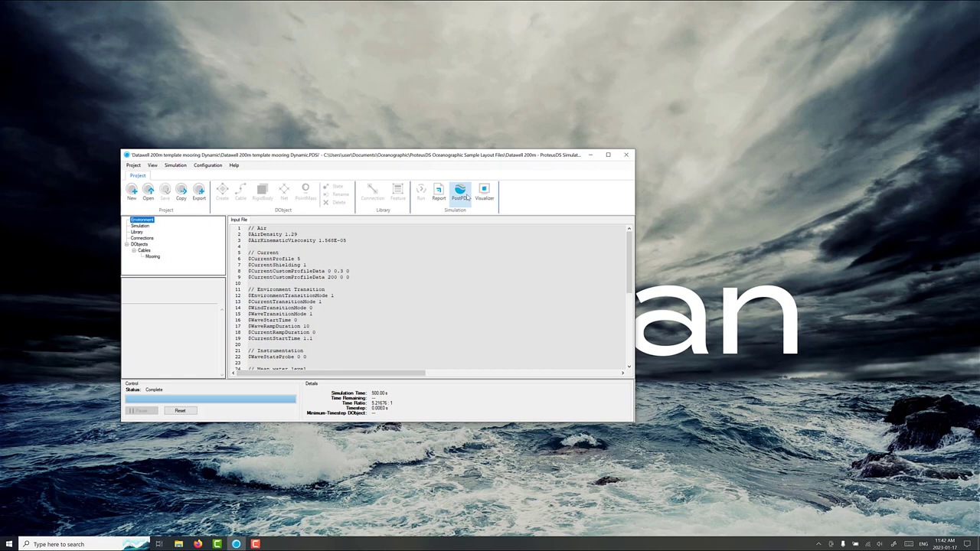
# Load the results in PostPDS and view the mooring line orthographically from the Side
pyautogui.click(459, 193)
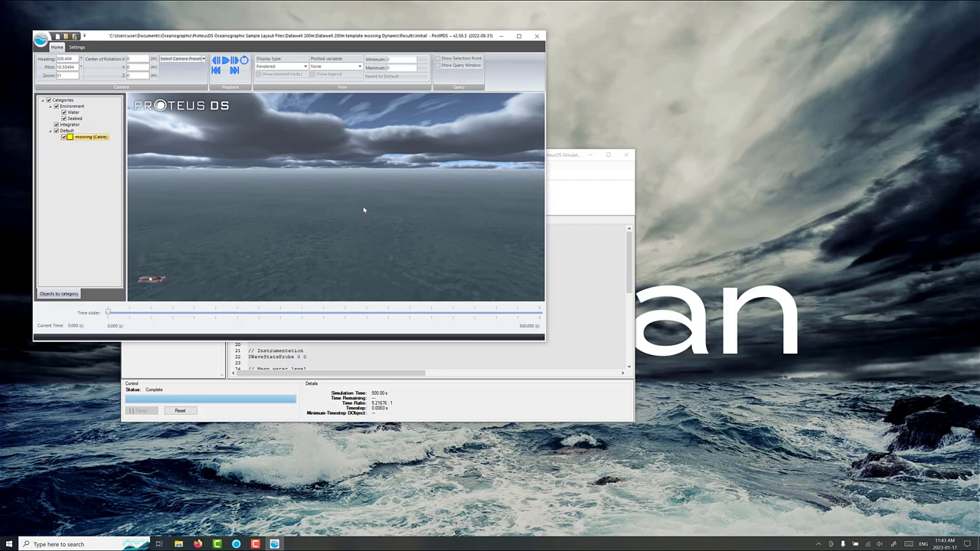
pyautogui.click(278, 66)
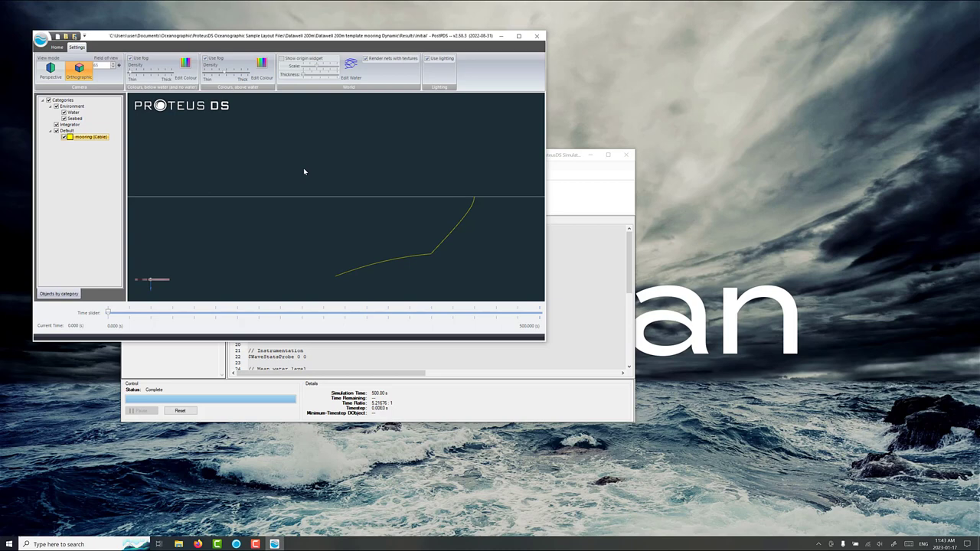
pyautogui.click(181, 59)
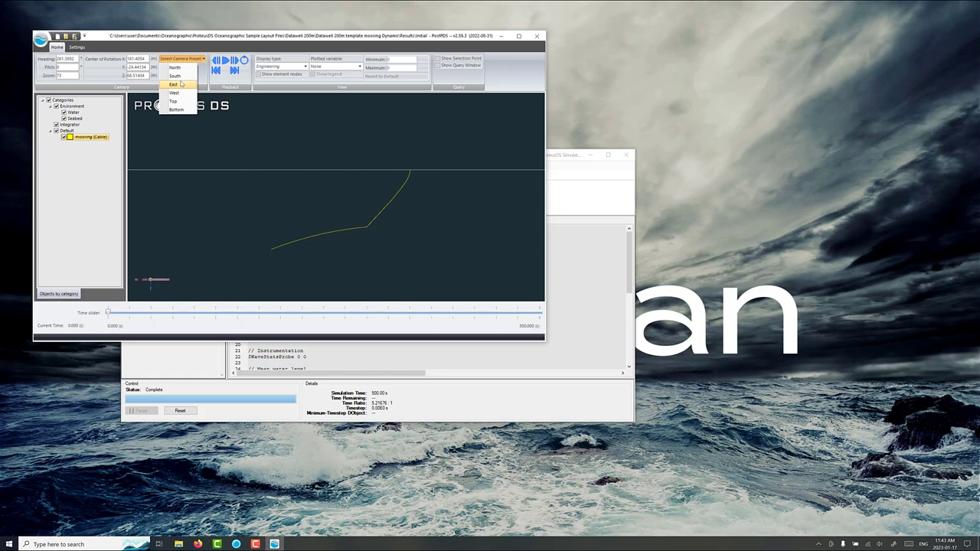
pyautogui.click(174, 84)
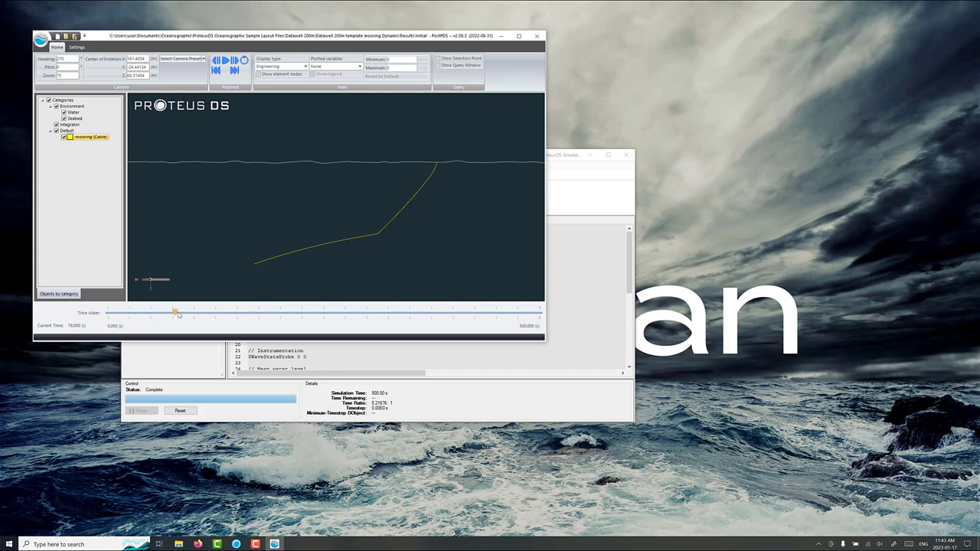
# Step the time slider from an early to a later time to watch the line's shape change
pyautogui.moveTo(176, 314); pyautogui.dragTo(441, 314)
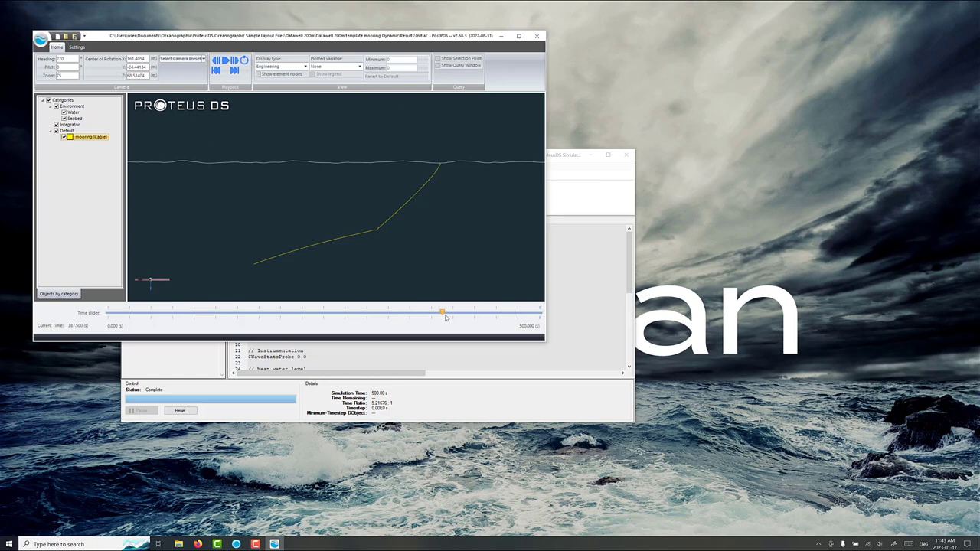
pyautogui.moveTo(441, 312); pyautogui.dragTo(527, 312)
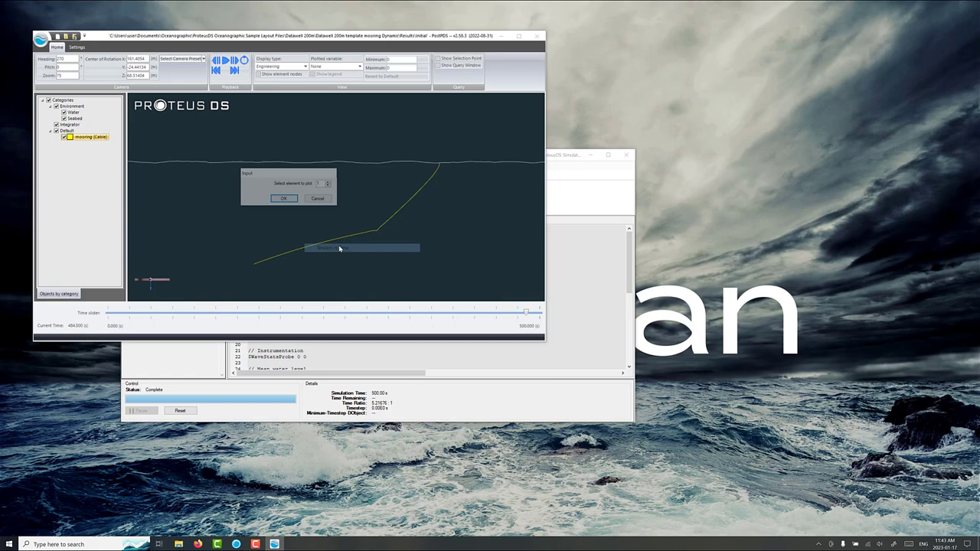
# Plot Tension vs Time for element 1 of the mooring line
pyautogui.click(283, 199)
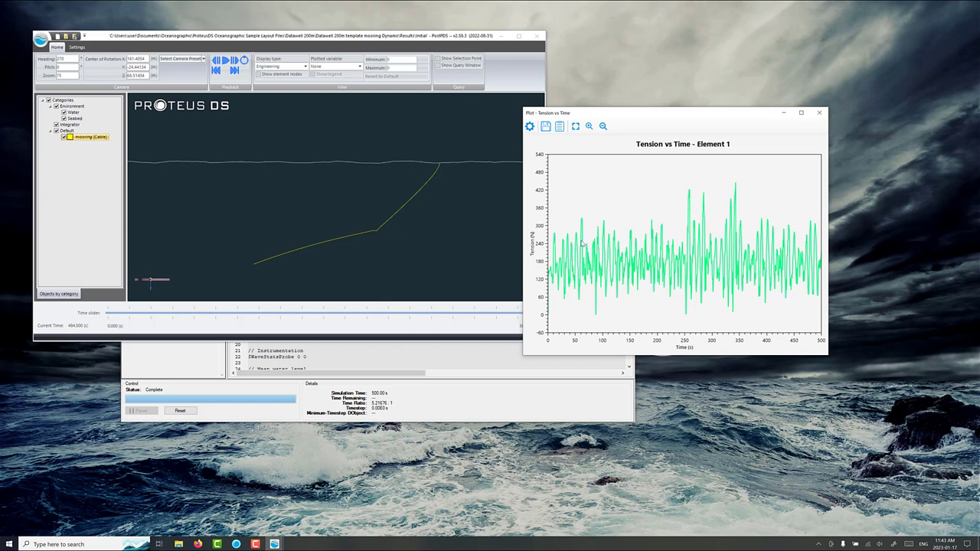
pyautogui.moveTo(453, 163)
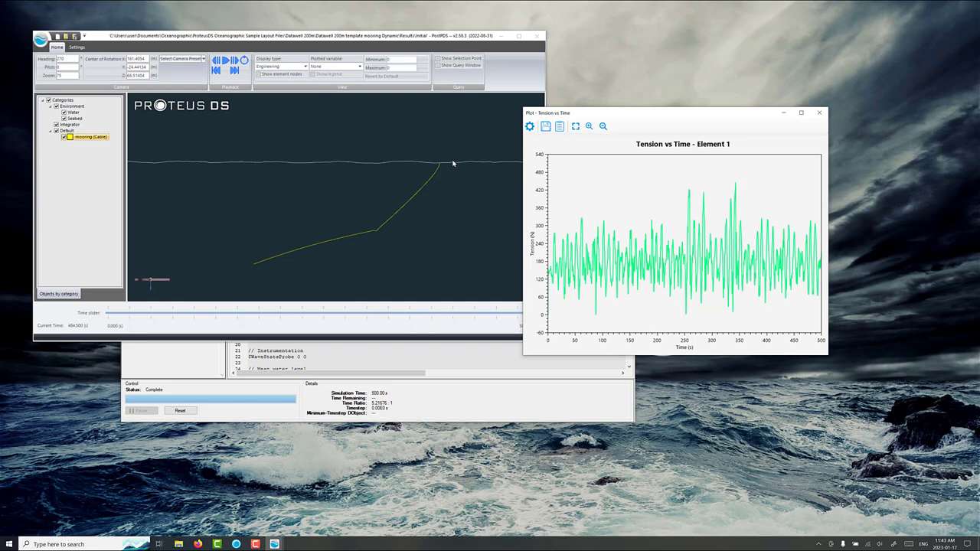
pyautogui.moveTo(441, 168)
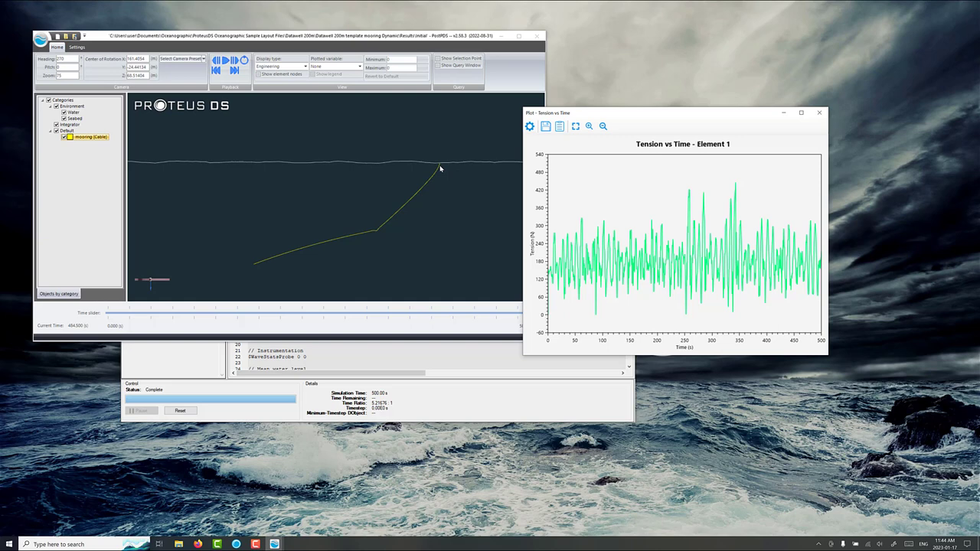
pyautogui.moveTo(732, 236)
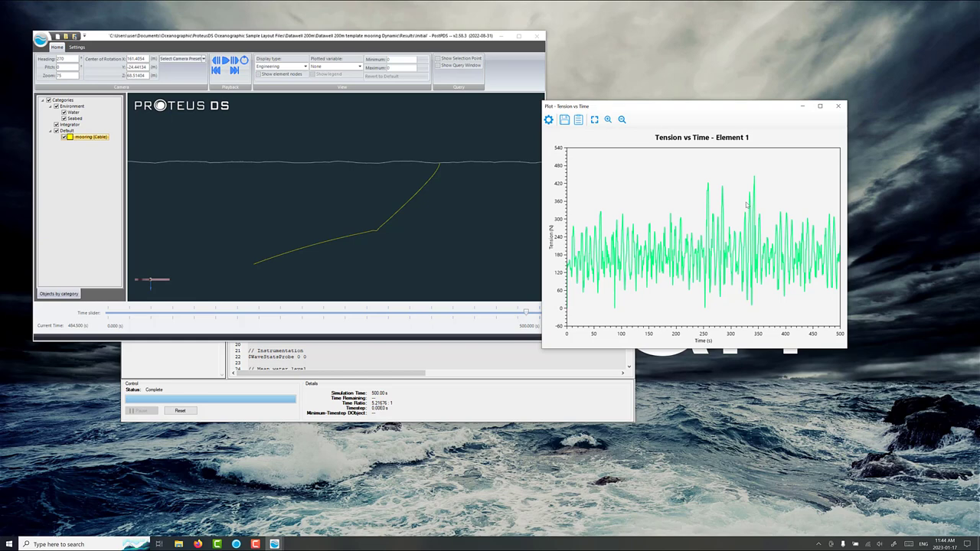
pyautogui.moveTo(763, 257)
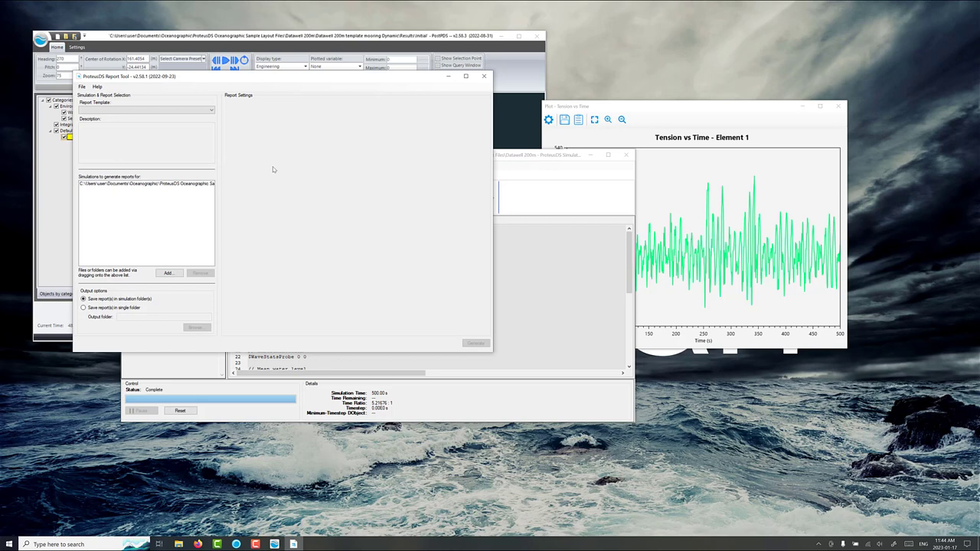
# Generate a Single Leg Mooring report from the Report Template dropdown
pyautogui.click(212, 110)
pyautogui.write('10')
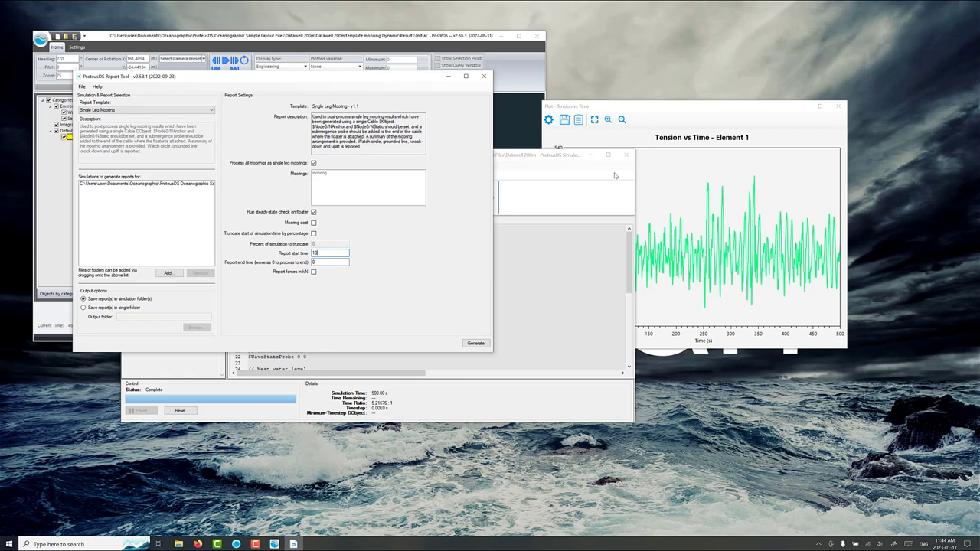
pyautogui.click(475, 343)
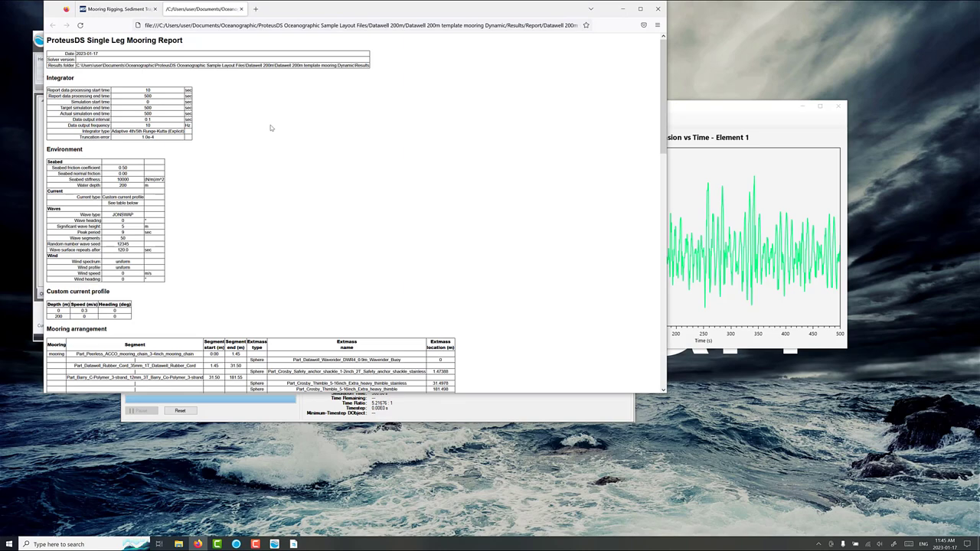
pyautogui.scroll(-3)
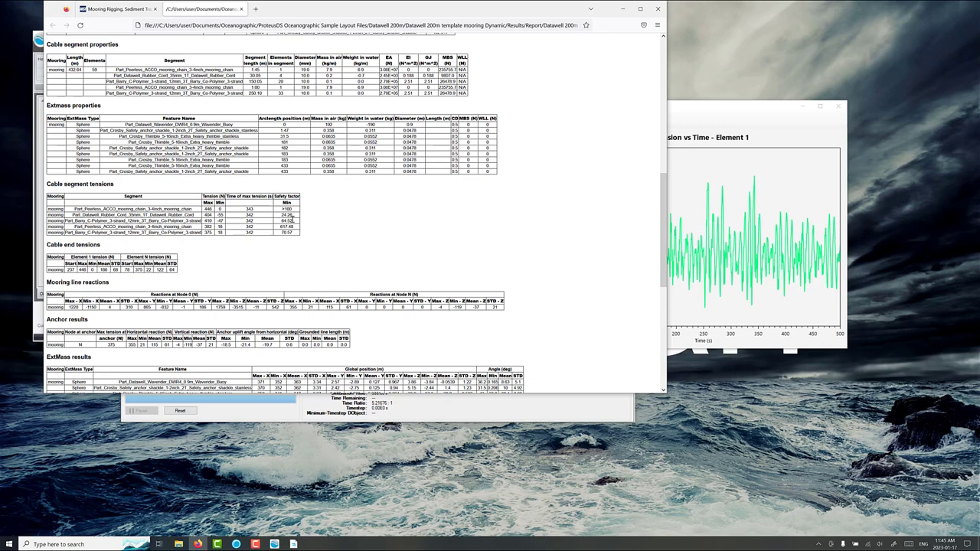
pyautogui.scroll(-3)
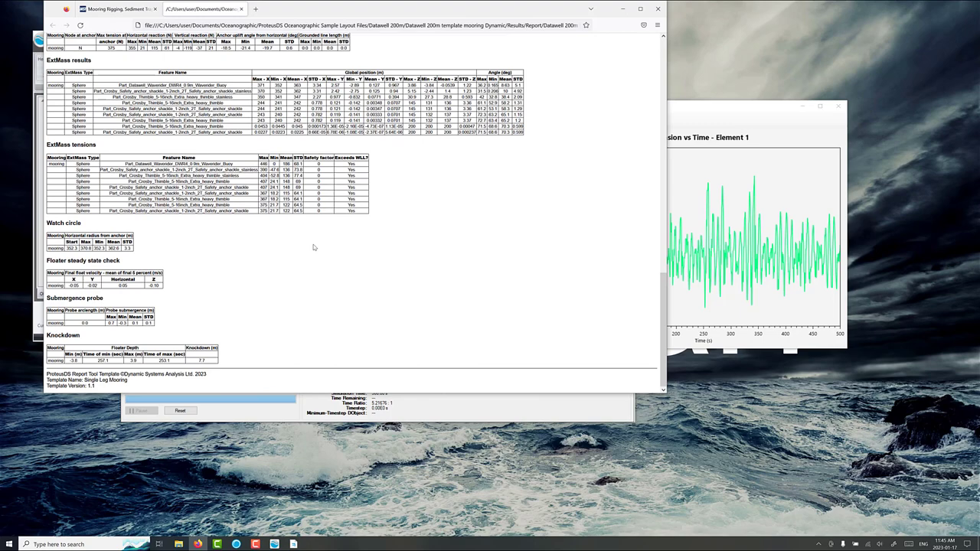